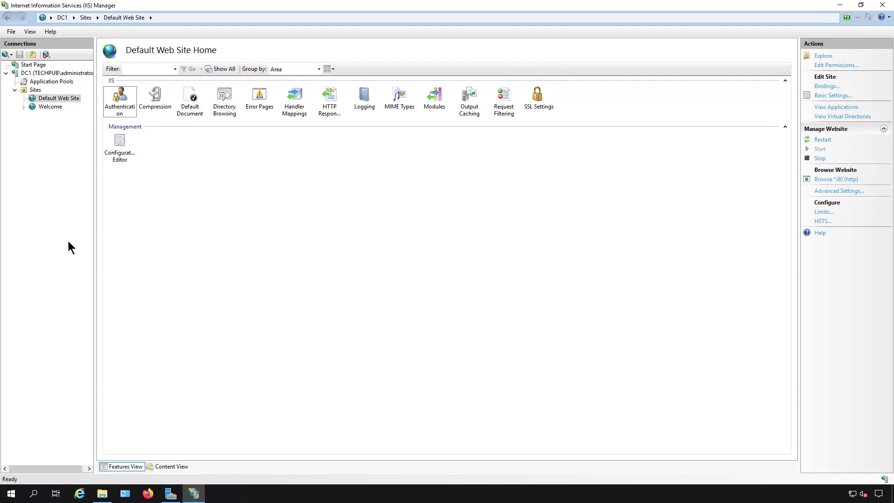
mouse_move(67, 101)
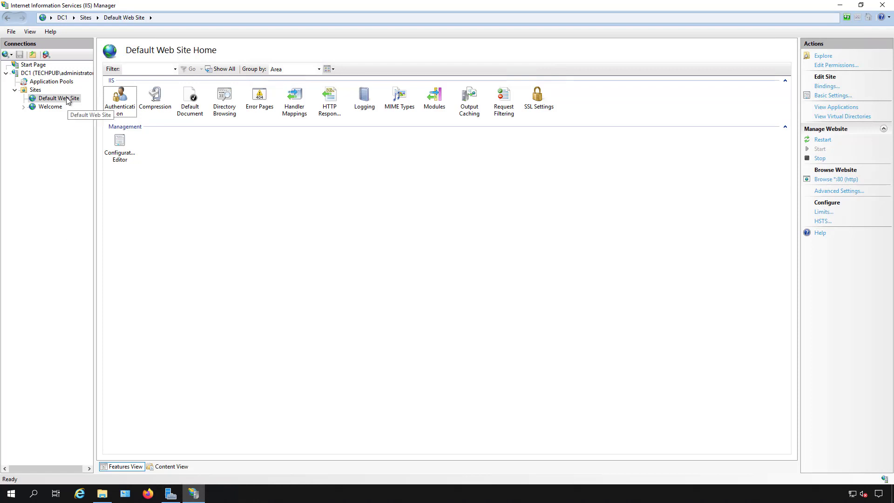
- Bring up the context menu of actions for Default Web Site
right_click(57, 98)
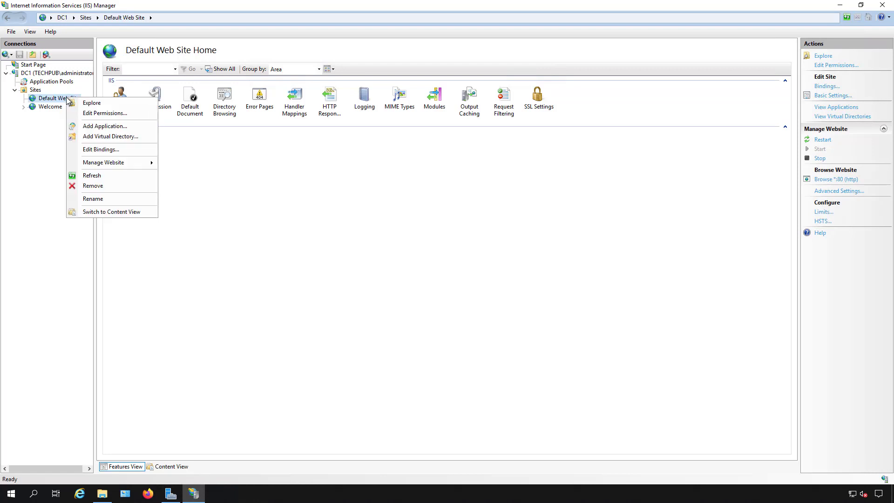
mouse_move(105, 113)
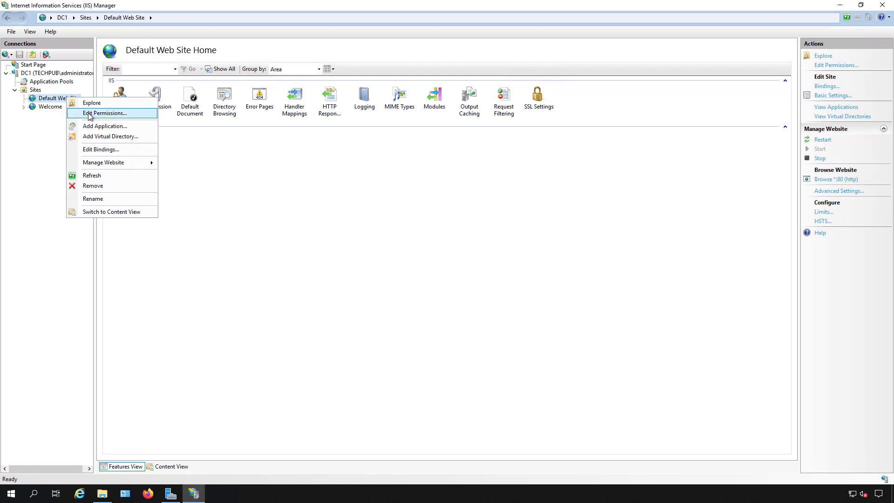
- Open the wwwroot folder's Security permissions to review IIS_IUSRS access
left_click(105, 112)
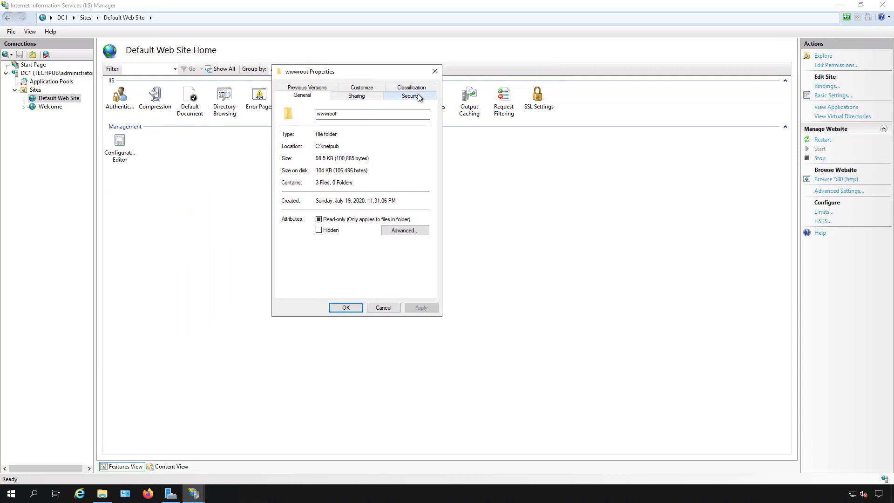
left_click(410, 96)
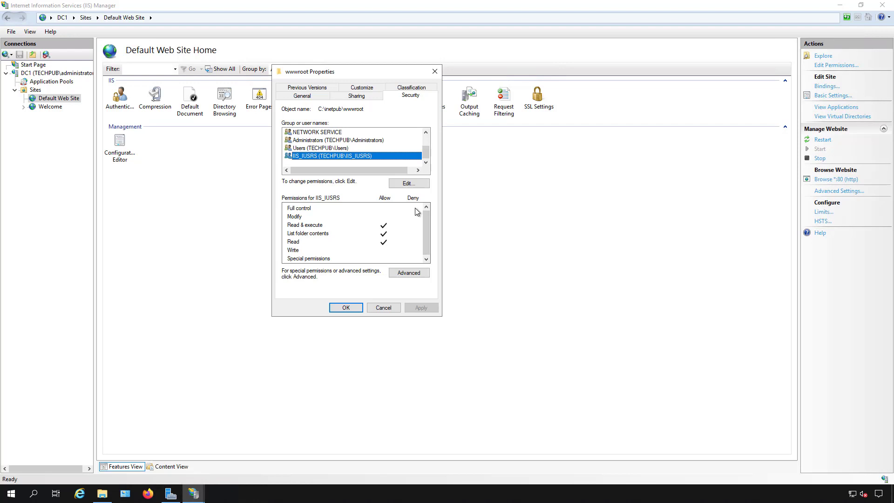
mouse_move(346, 229)
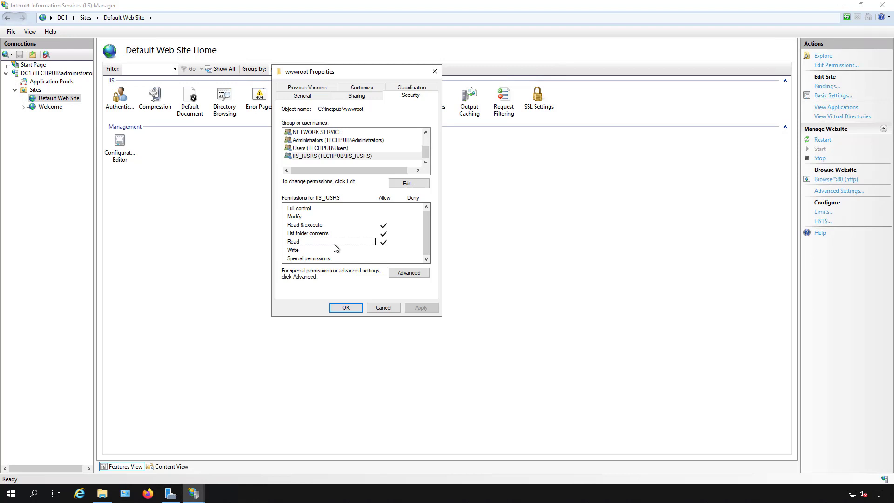
- Open the editable wwwroot permissions and select IIS_IUSRS, showing read and execute access
left_click(409, 183)
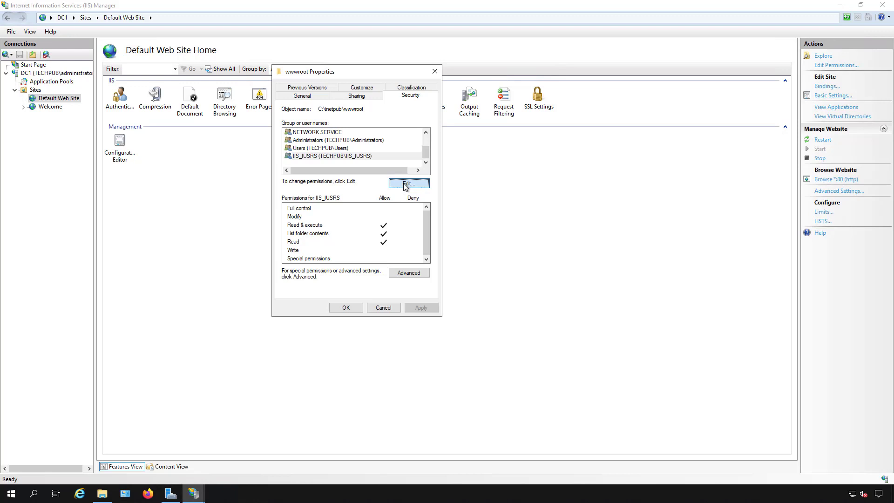
left_click(409, 183)
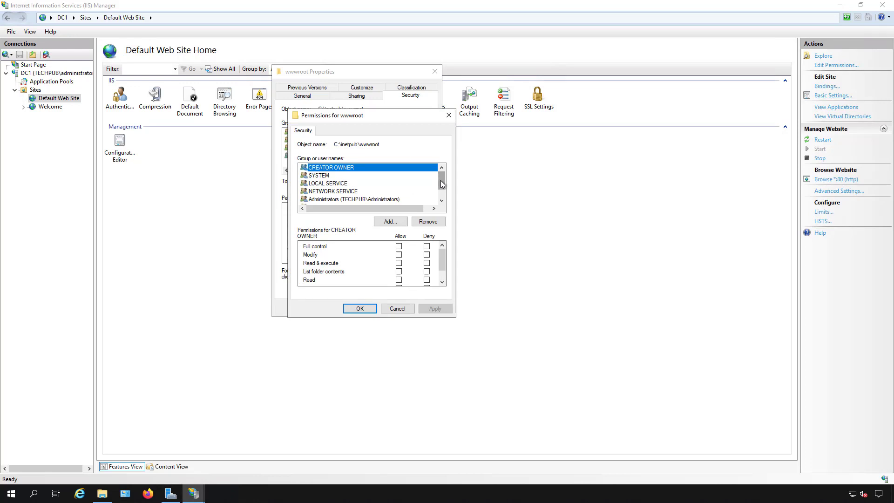
left_click(348, 198)
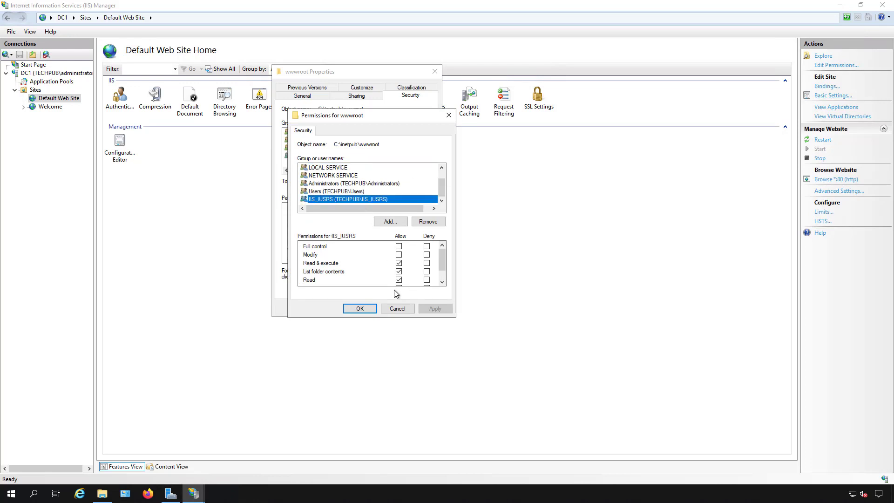
mouse_move(406, 253)
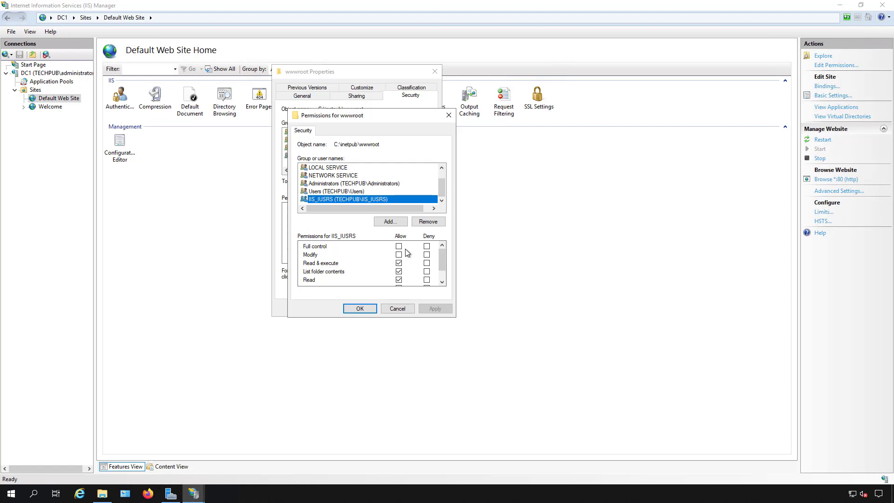
mouse_move(411, 256)
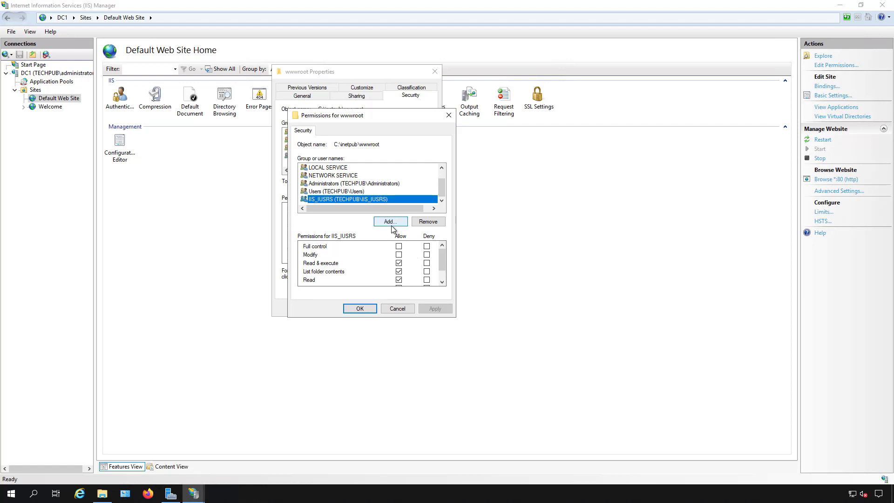
- Add 'domain user', resolved to Domain Users, to the wwwroot permissions list
left_click(391, 221)
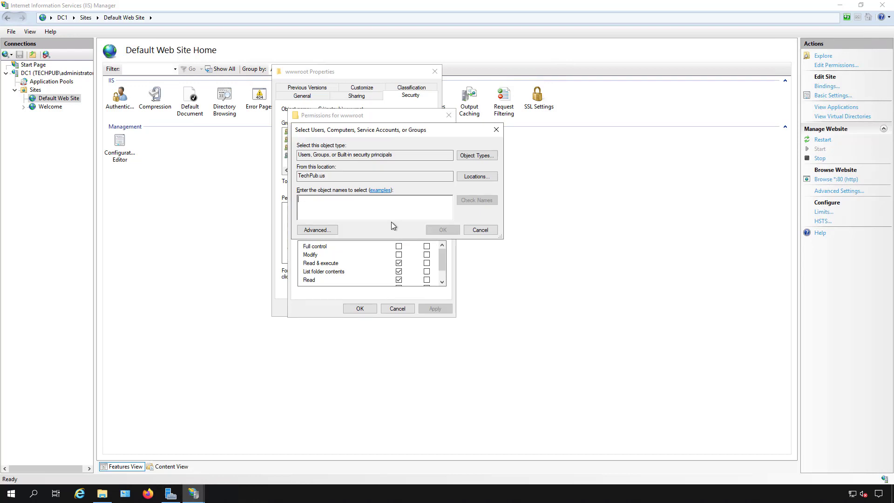
type("domain user")
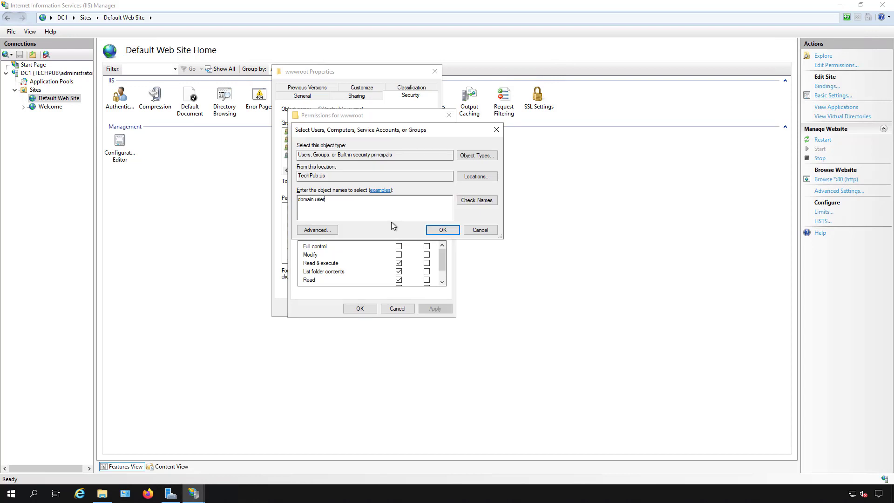
left_click(477, 200)
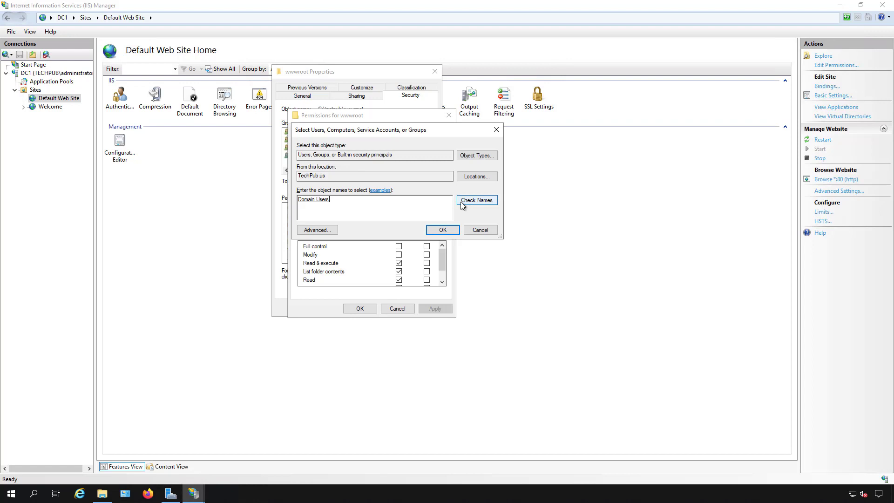
left_click(442, 230)
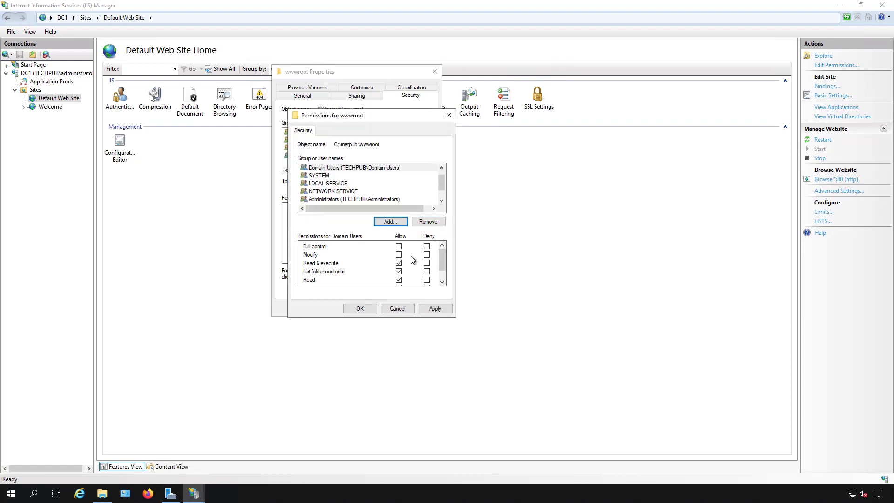
- Allow Domain Users Full control of wwwroot and save the permissions
left_click(399, 255)
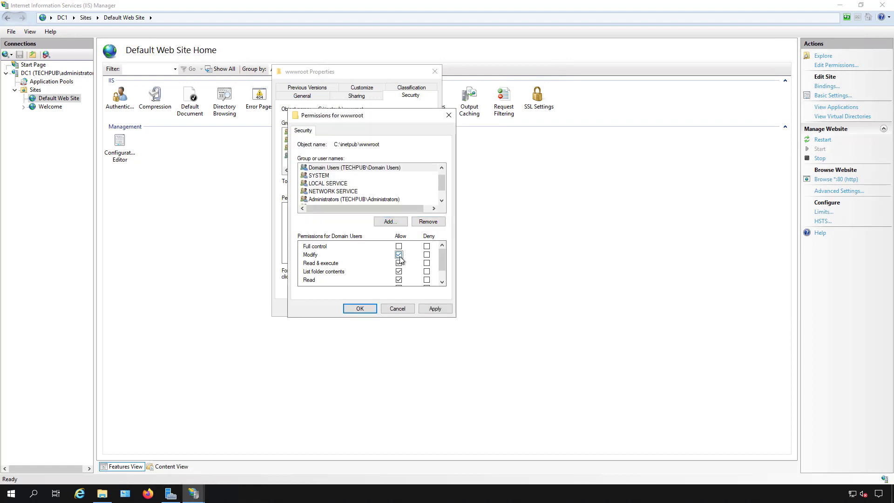
left_click(400, 254)
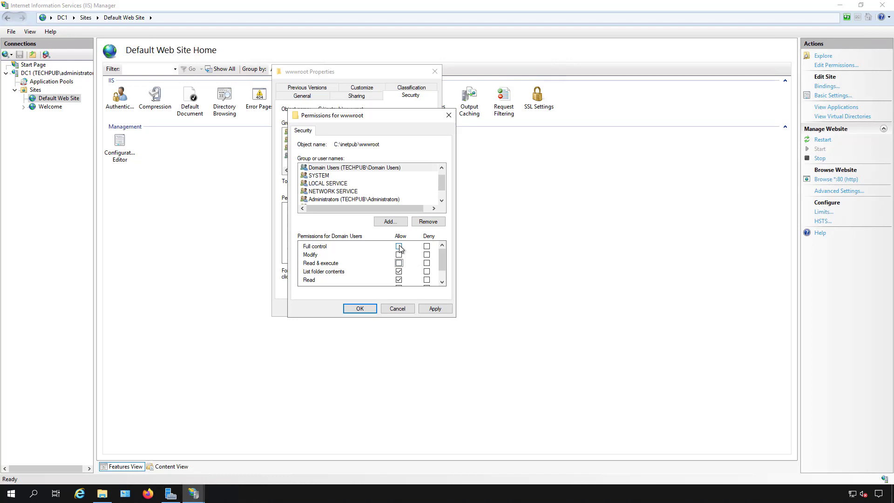
left_click(399, 246)
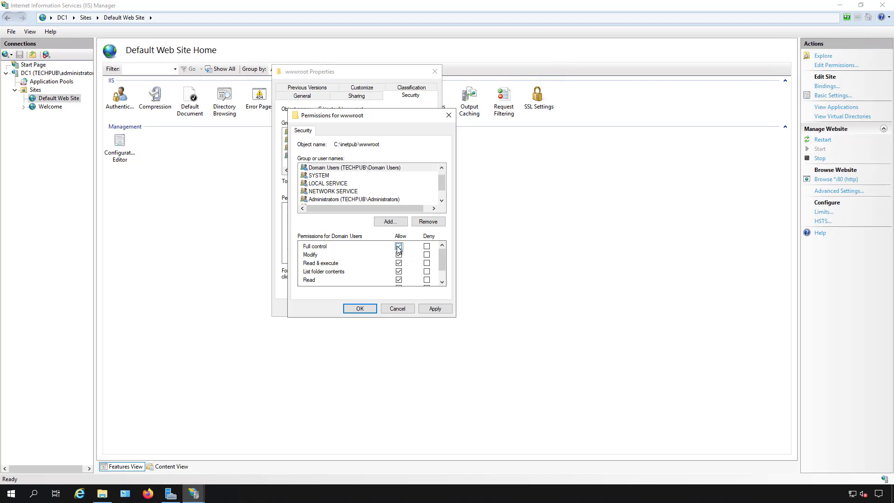
left_click(399, 246)
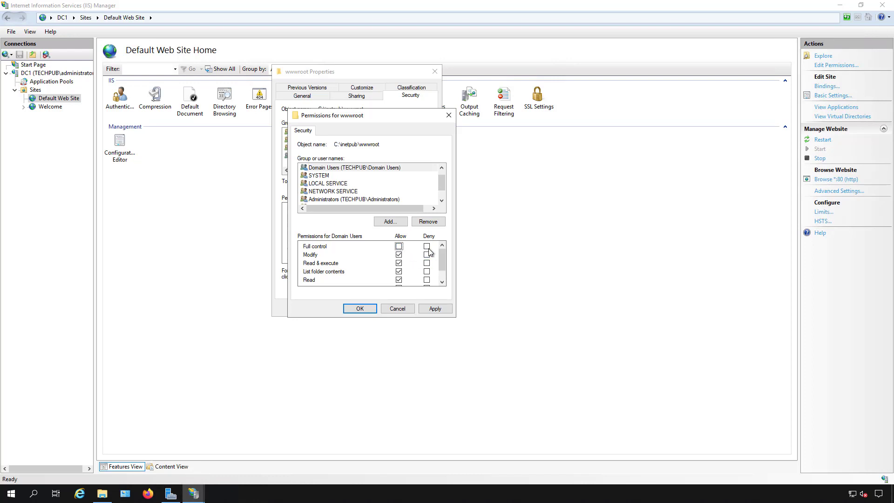
left_click(427, 246)
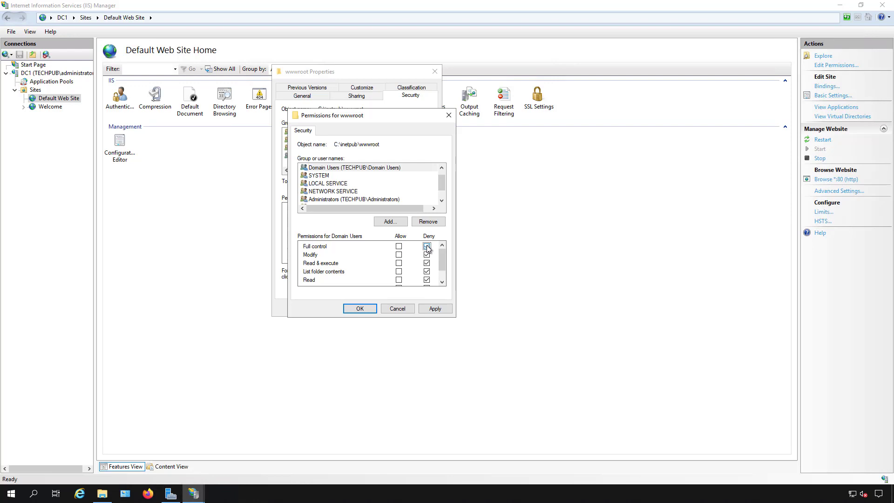
left_click(399, 246)
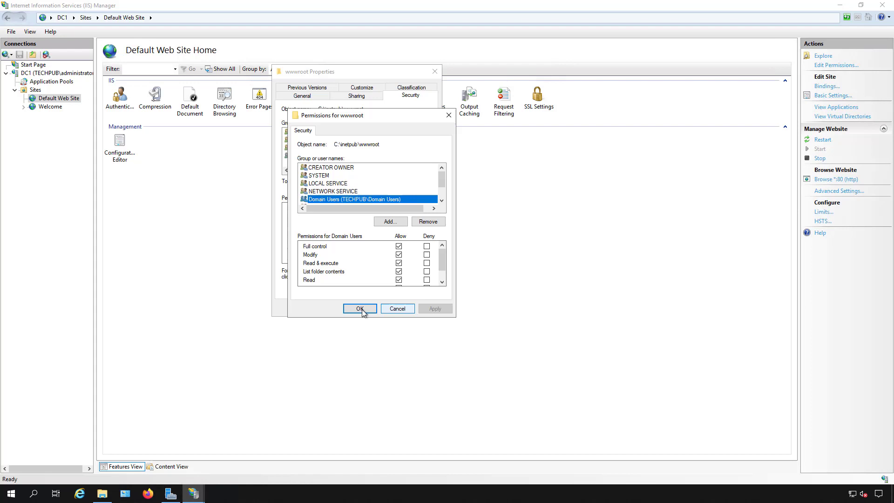
left_click(359, 308)
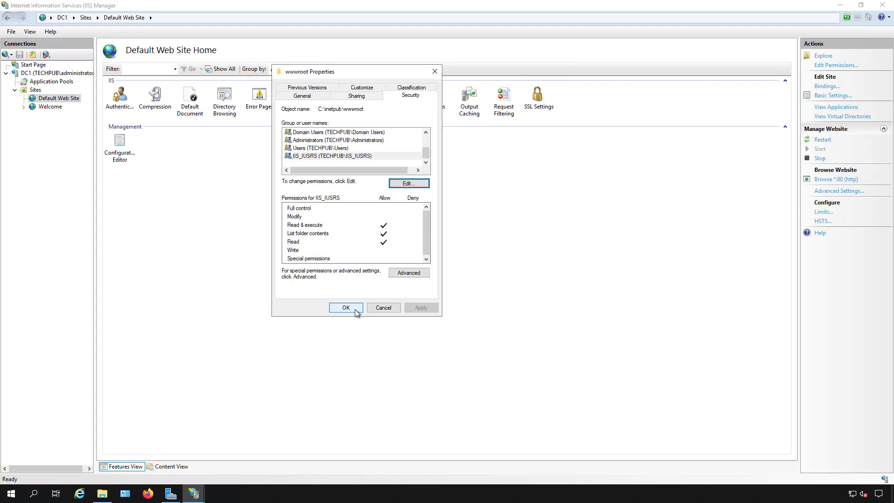